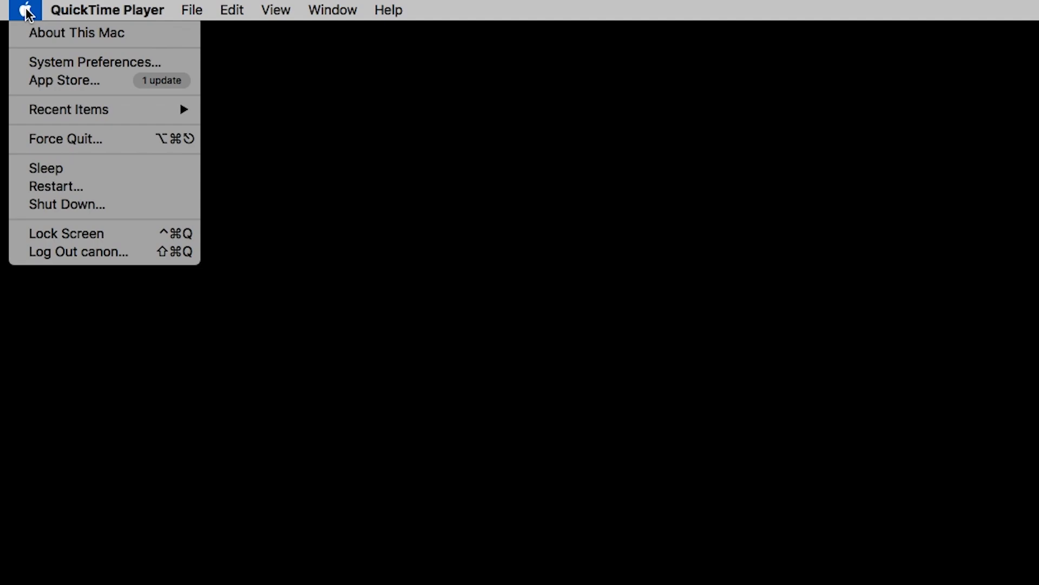
pyautogui.moveTo(66, 205)
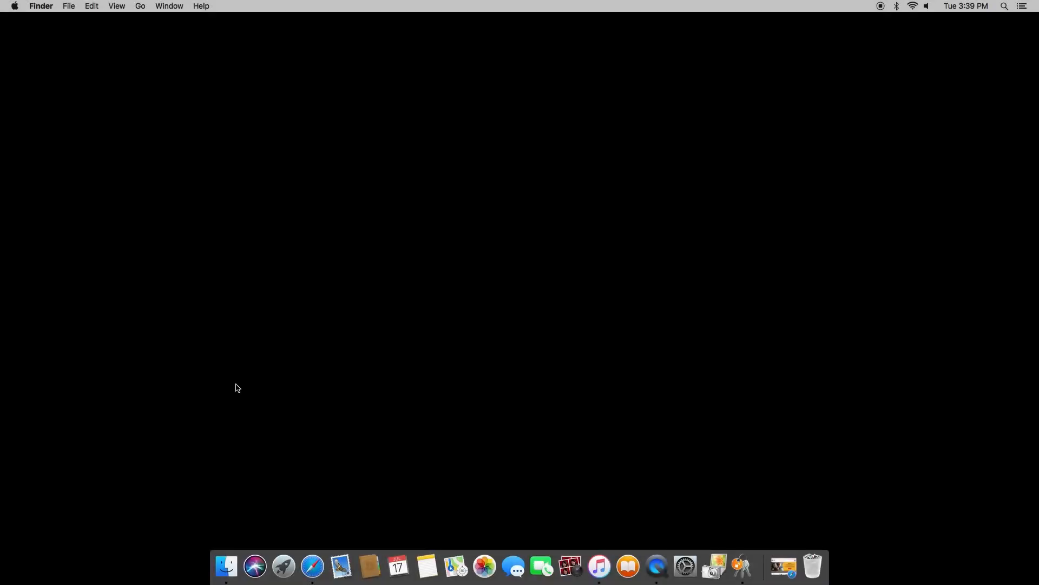
# Step: In Printers & Scanners, select the Canon MG3000 series to confirm it shows as offline
pyautogui.click(15, 7)
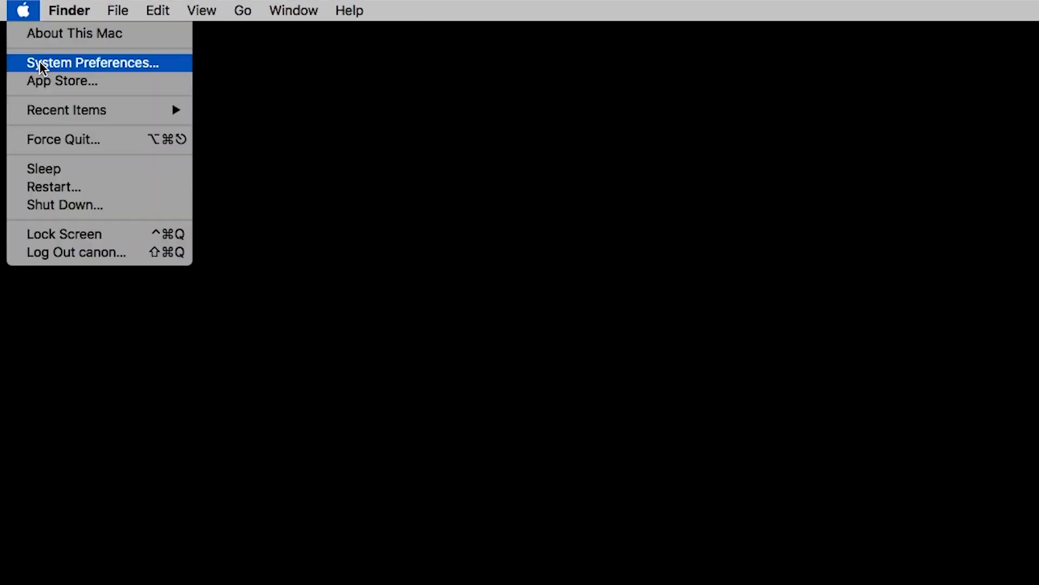
pyautogui.click(92, 63)
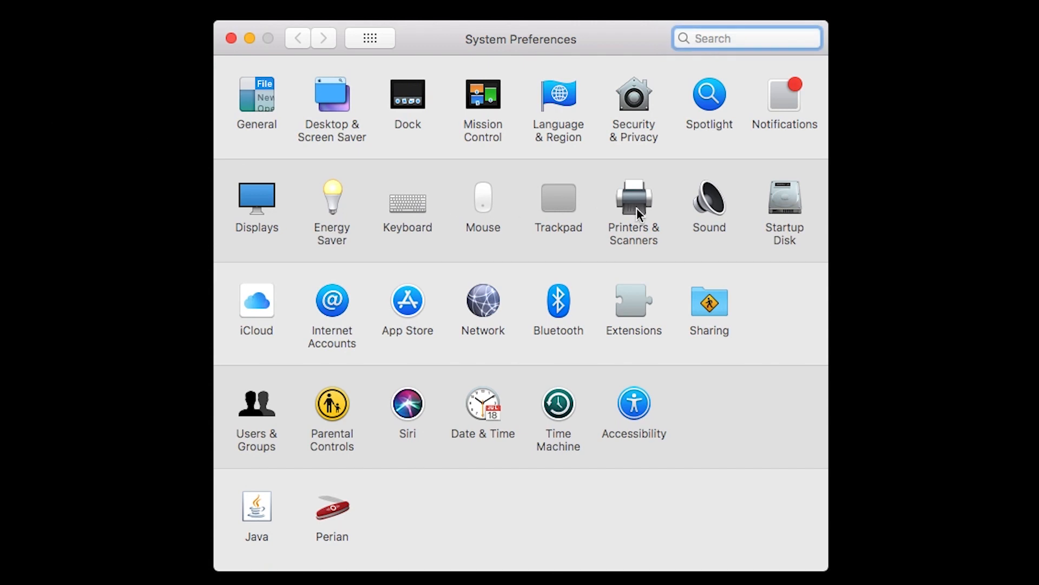
pyautogui.click(632, 199)
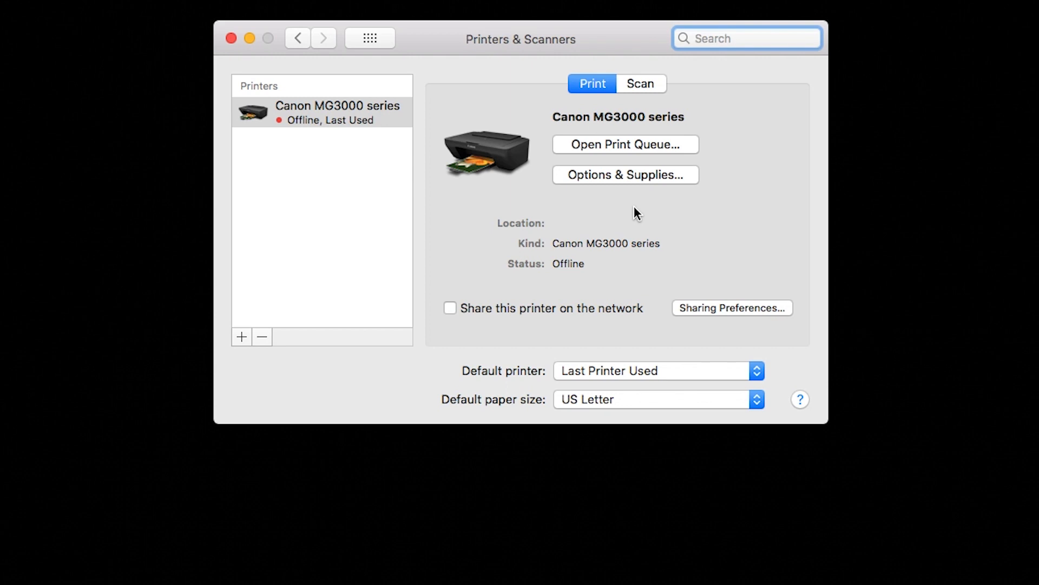
pyautogui.click(336, 111)
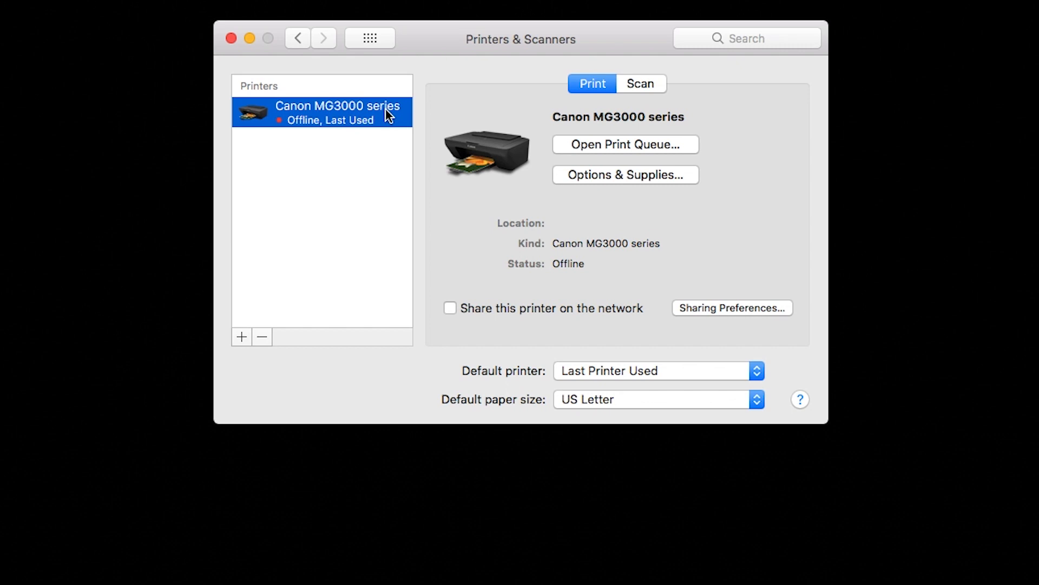
pyautogui.click(261, 337)
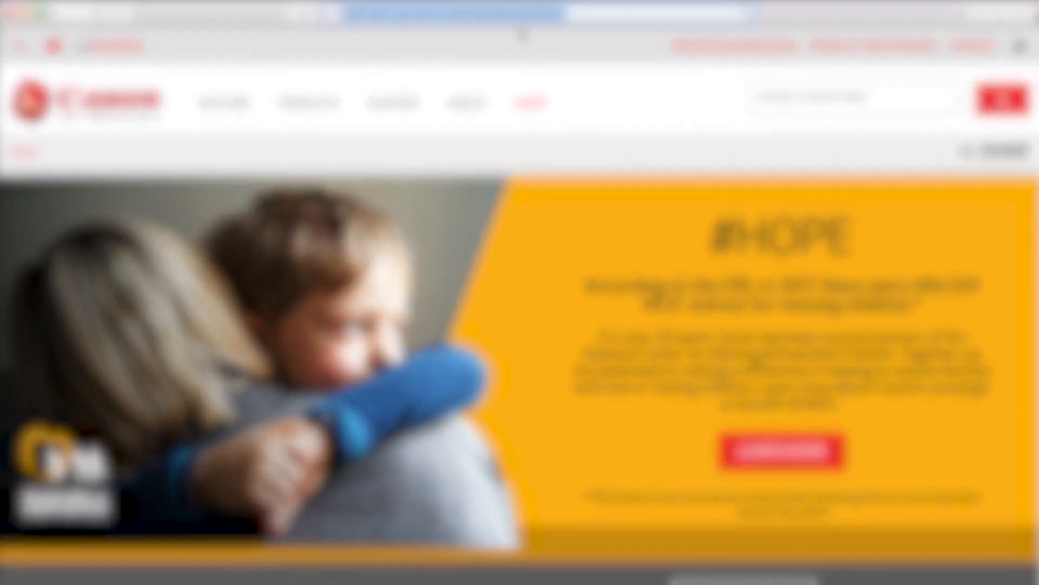
# Step: On ij.start.canon, search for the product MG3022
pyautogui.write('ij.sta')
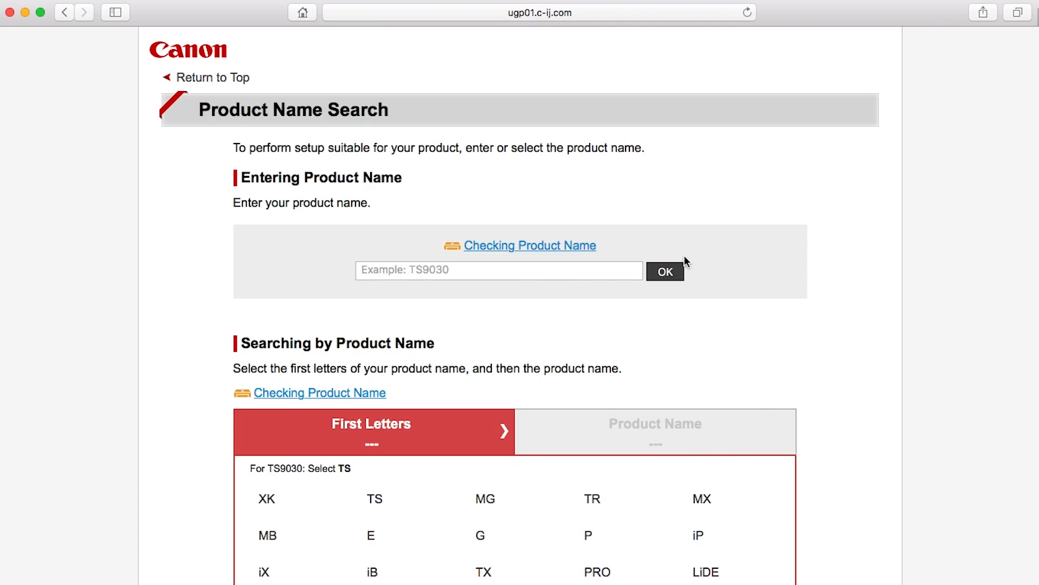
pyautogui.click(498, 271)
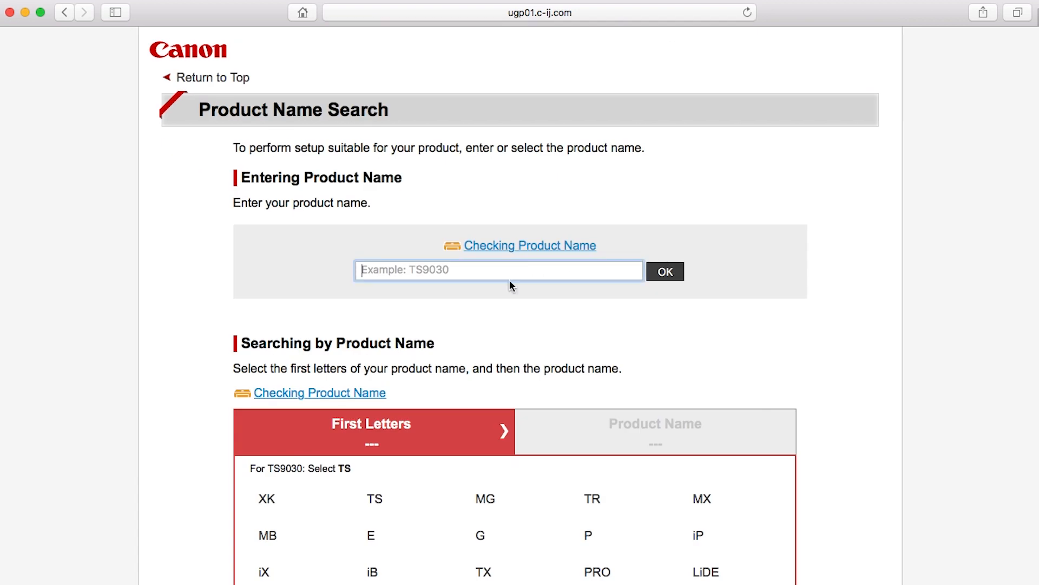
pyautogui.write('MG3022')
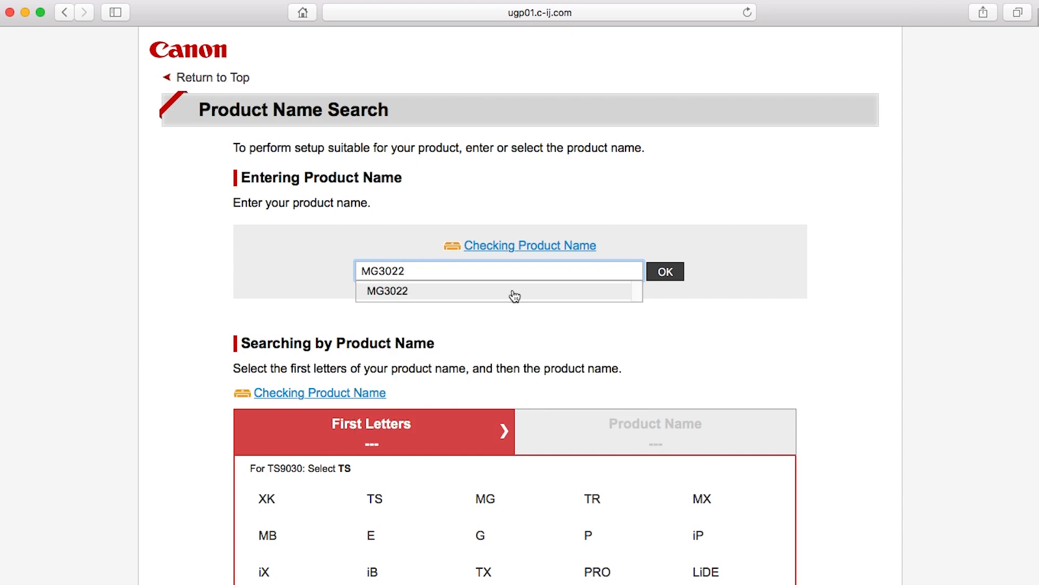
pyautogui.click(498, 291)
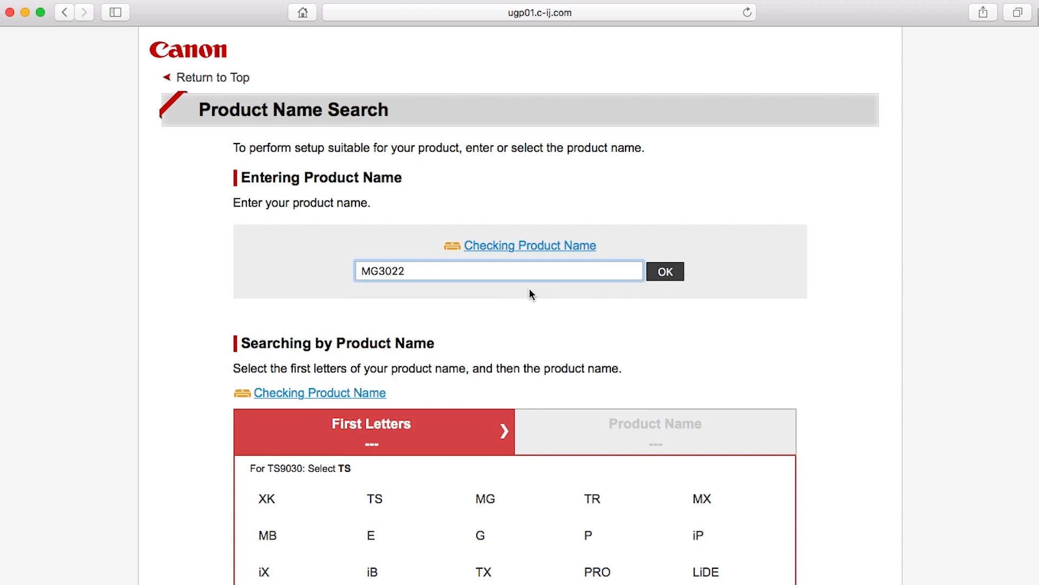
pyautogui.click(664, 272)
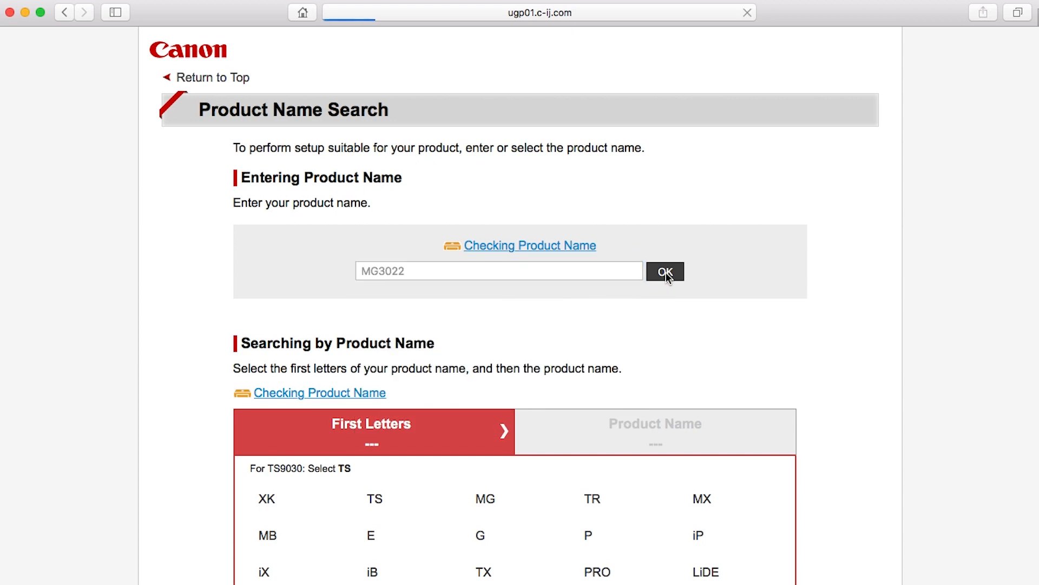
pyautogui.click(665, 272)
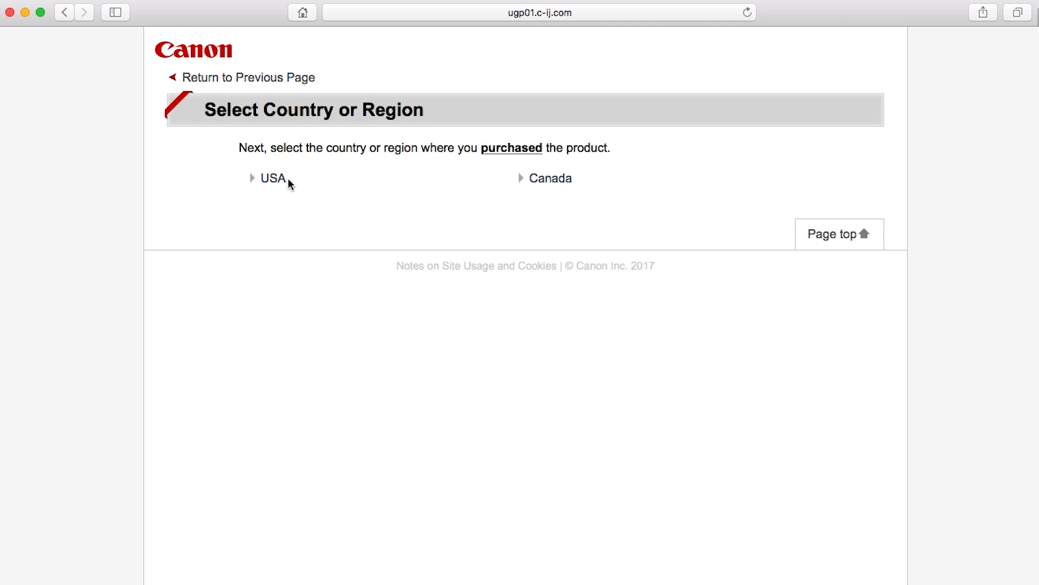
# Step: Choose USA and download the setup for OS X 10.10–macOS 10.13
pyautogui.click(273, 178)
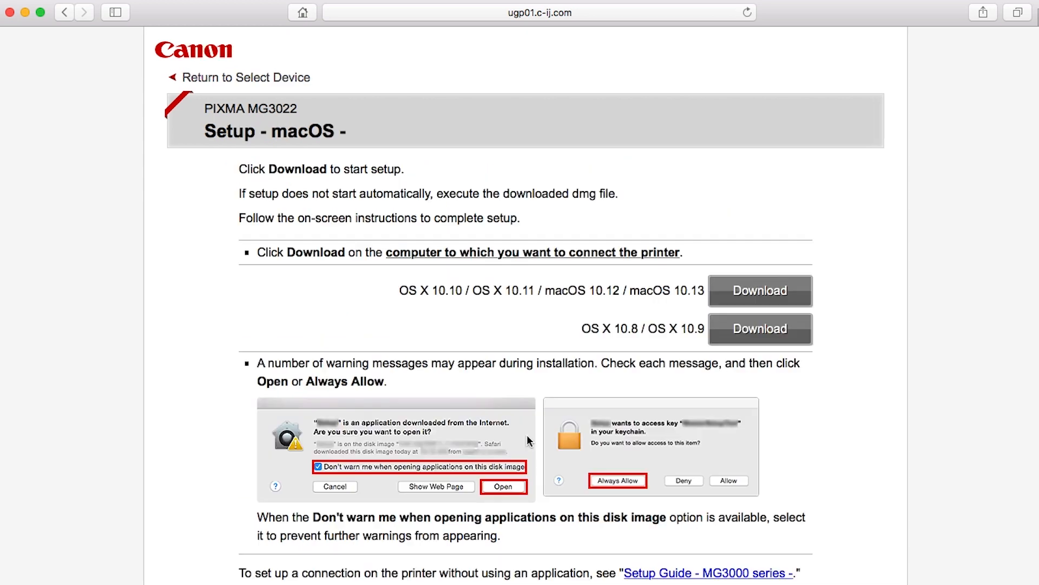
pyautogui.moveTo(760, 290)
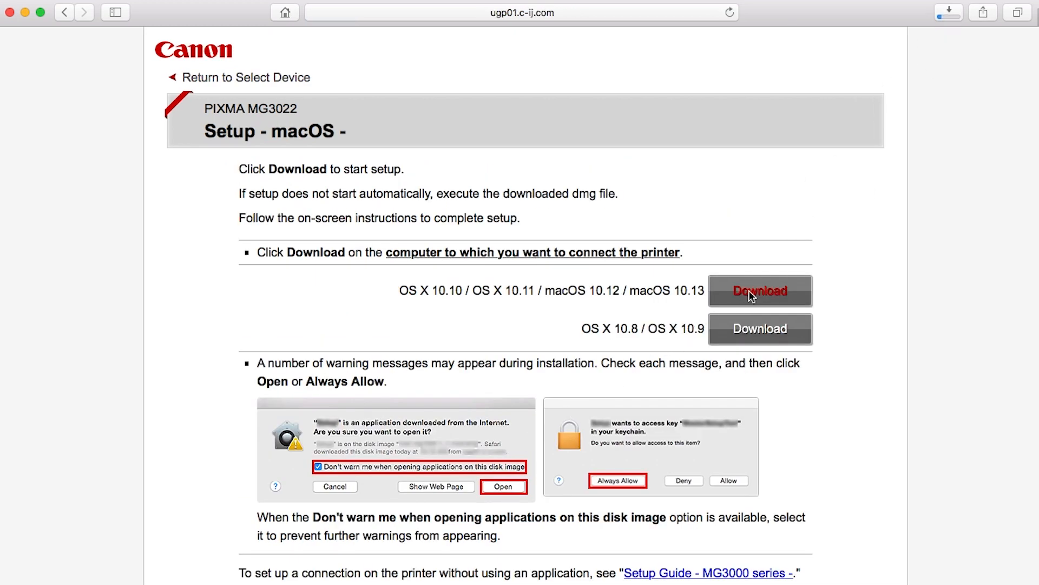
pyautogui.click(760, 290)
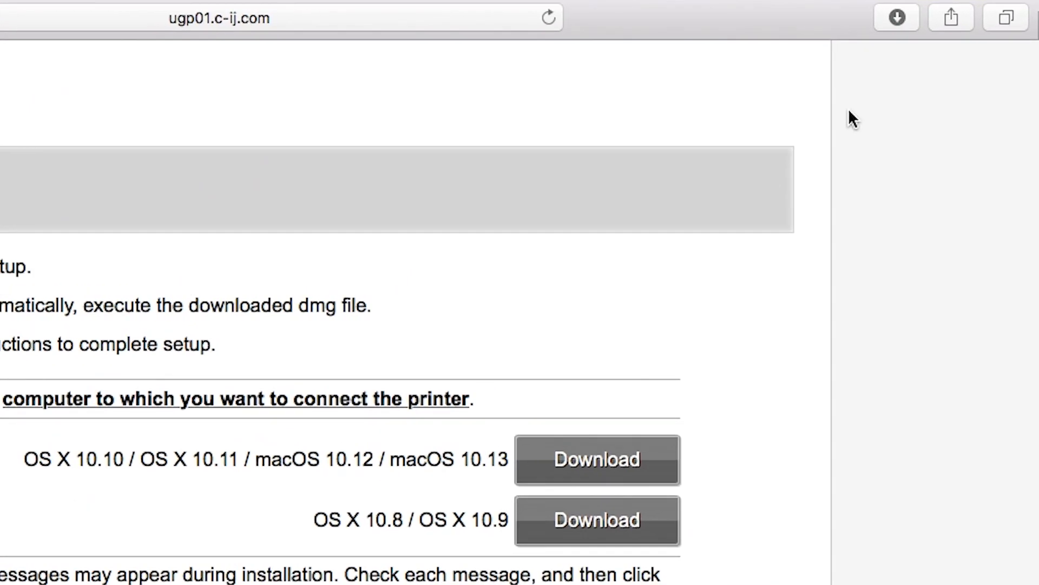
# Step: Launch the Setup application from the downloaded CANON_IJ disk image
pyautogui.click(895, 18)
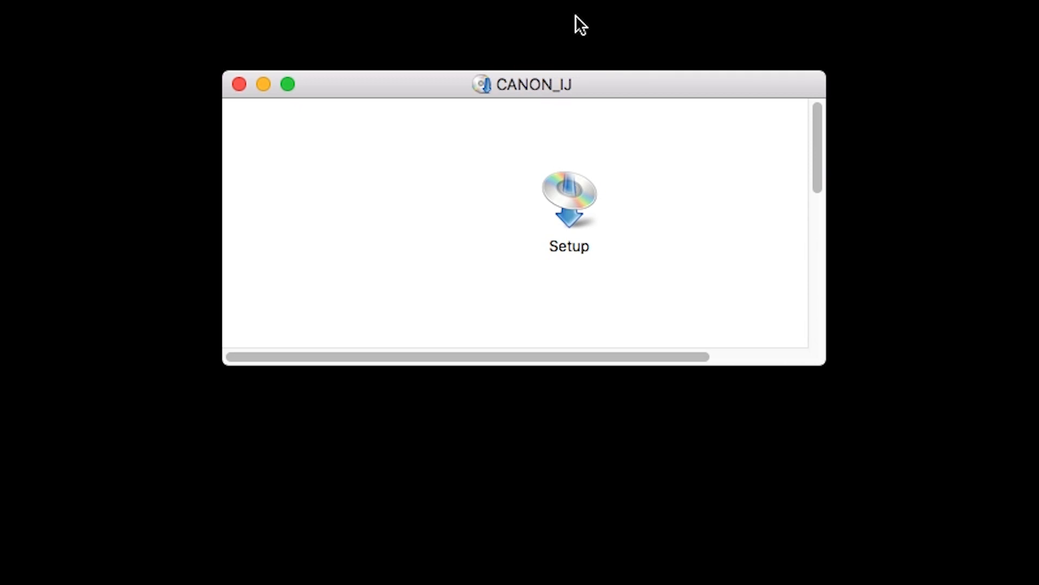
pyautogui.click(568, 199)
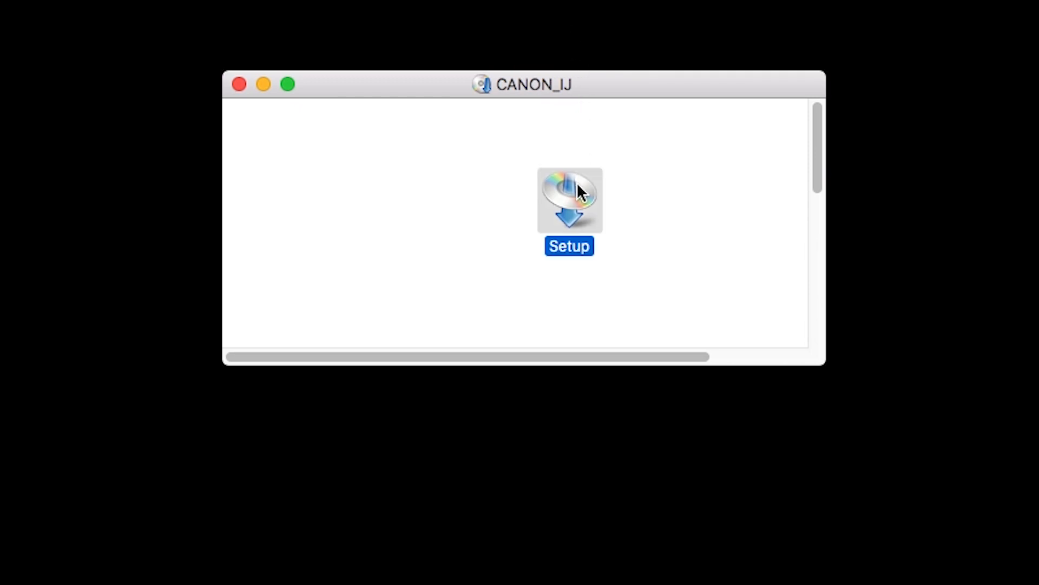
pyautogui.doubleClick(568, 200)
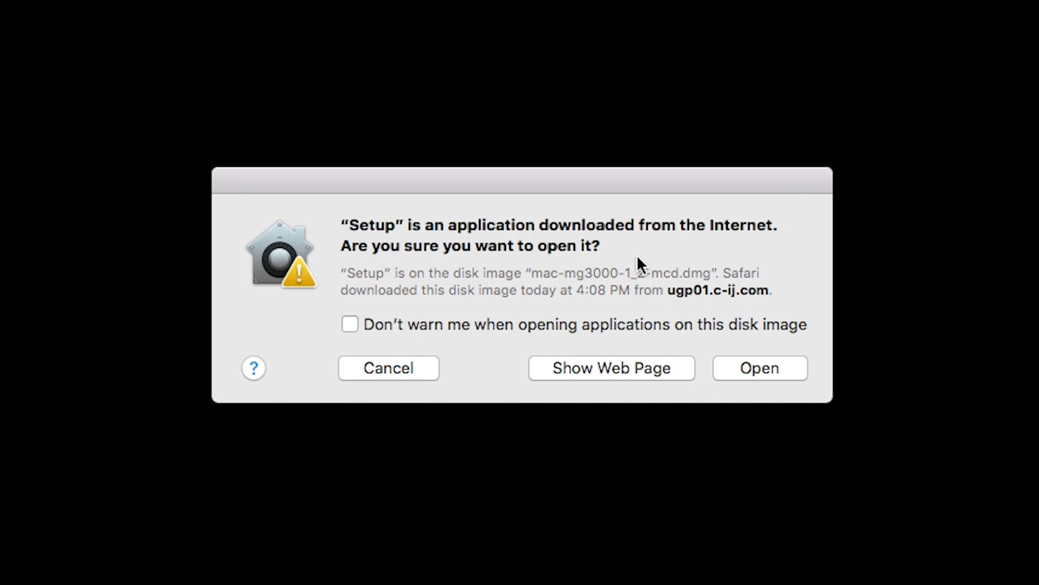
pyautogui.click(759, 368)
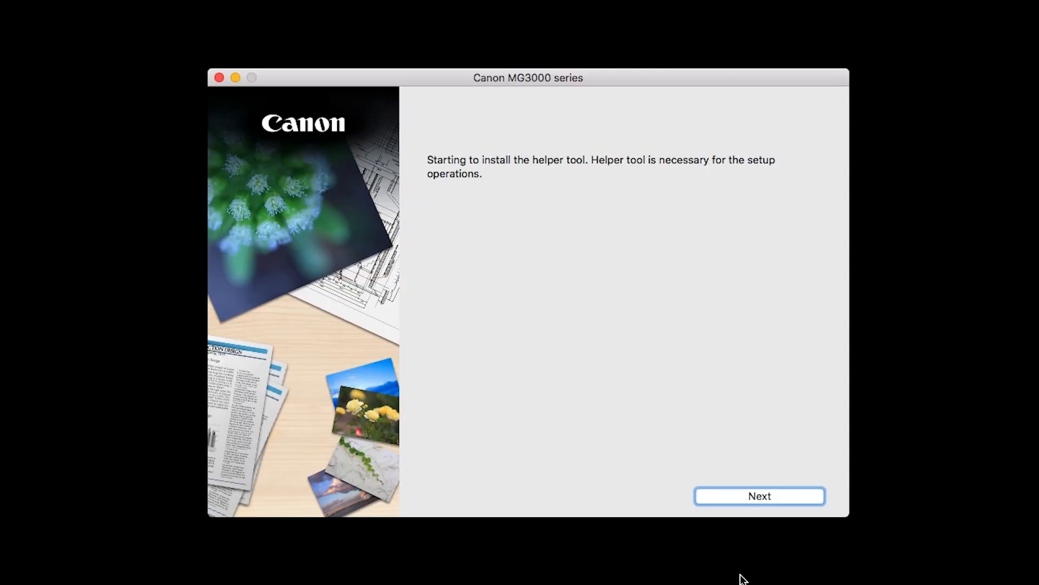
# Step: Authorize and install the setup helper tool with the admin password
pyautogui.click(759, 494)
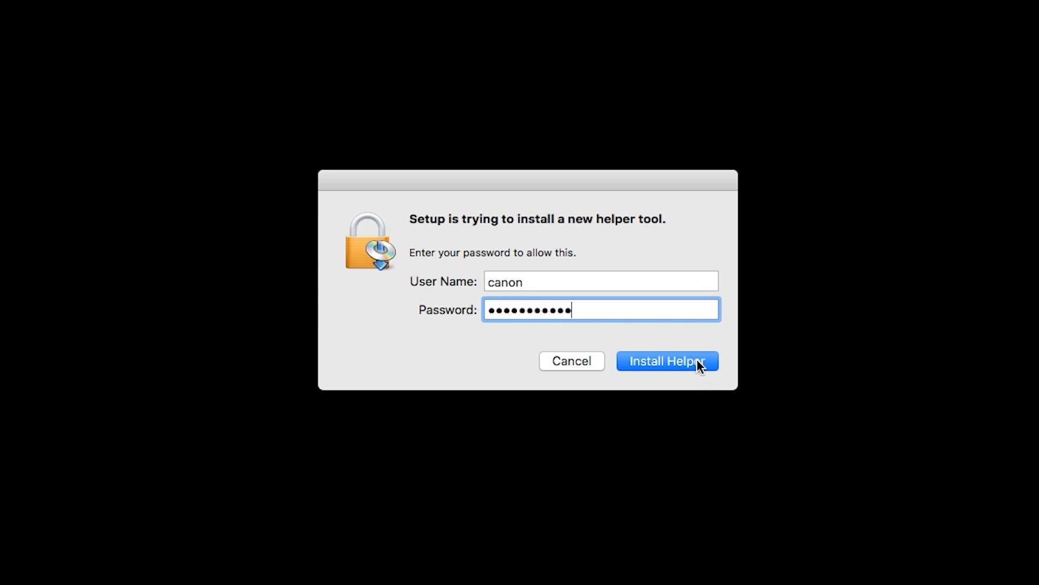
pyautogui.click(666, 360)
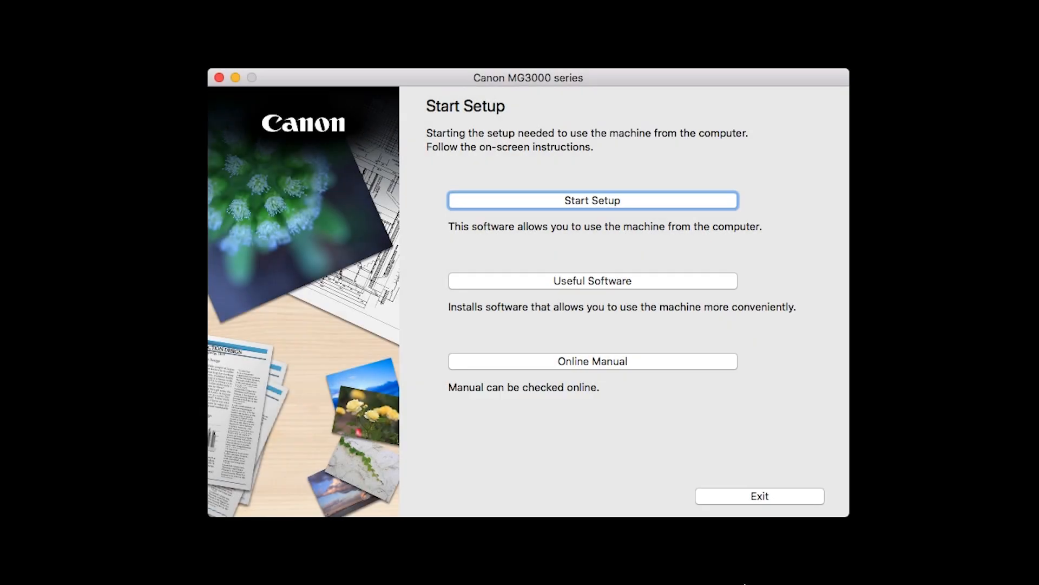
pyautogui.moveTo(675, 235)
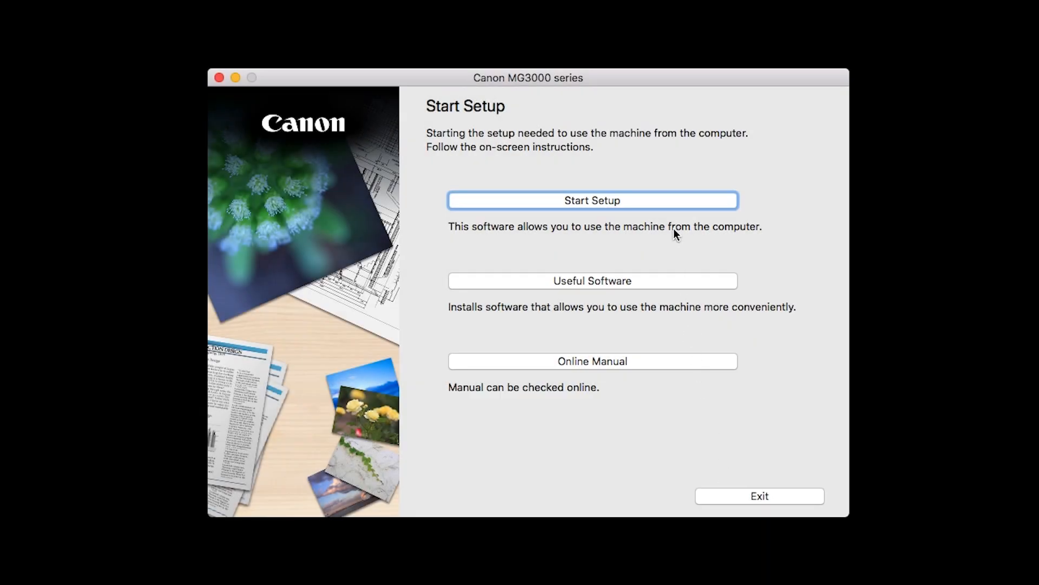
# Step: Start setup, confirm United States, accept the license agreement and the Extended Survey Program
pyautogui.click(592, 200)
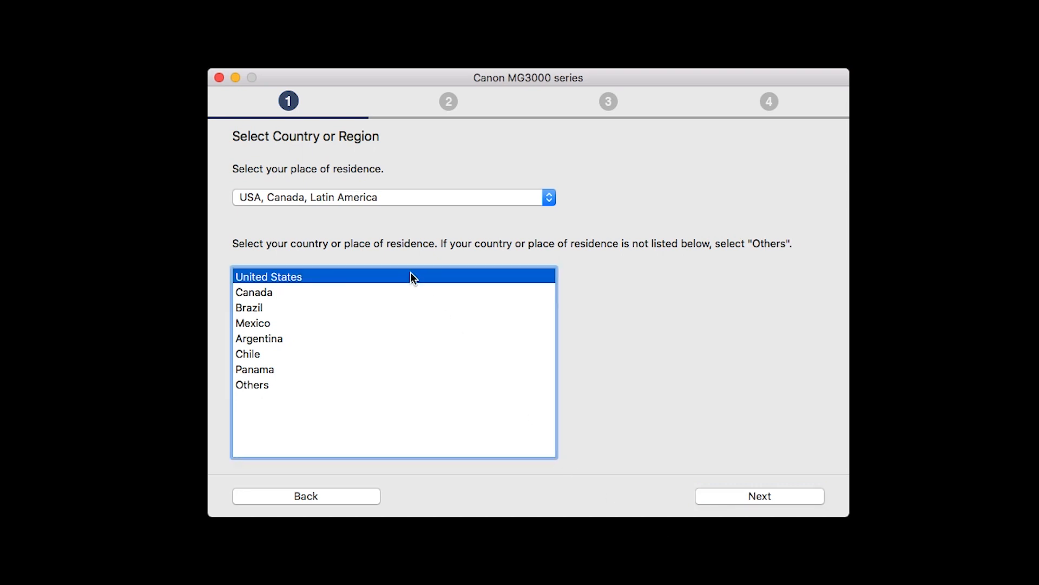
pyautogui.moveTo(430, 305)
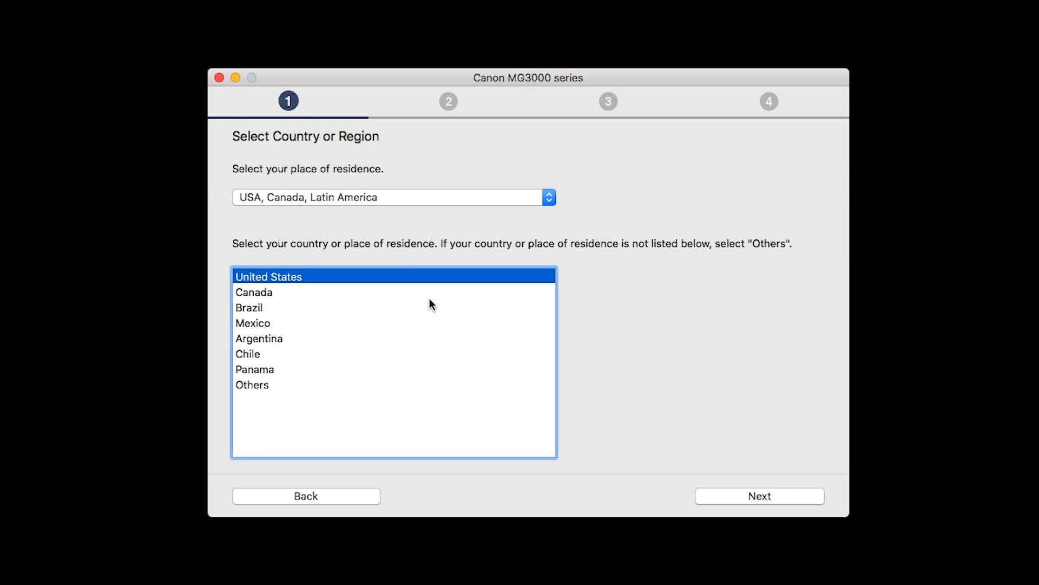
pyautogui.moveTo(759, 496)
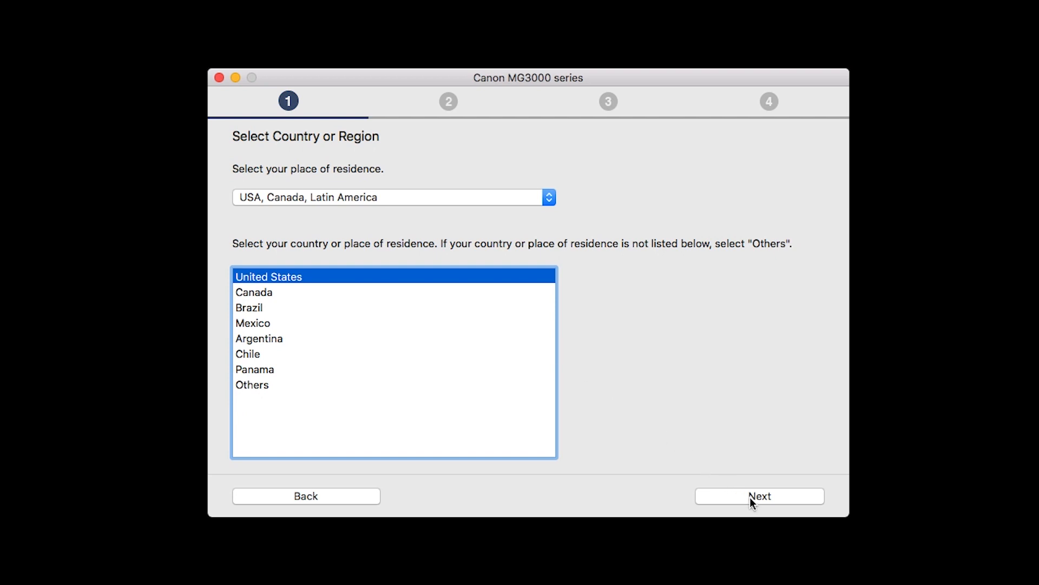
pyautogui.click(760, 494)
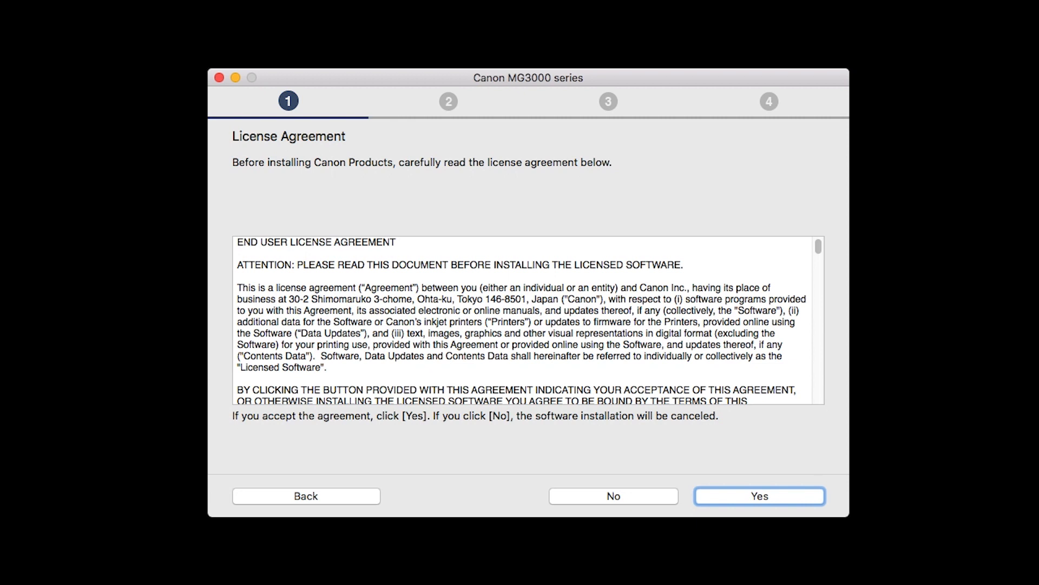
pyautogui.click(759, 496)
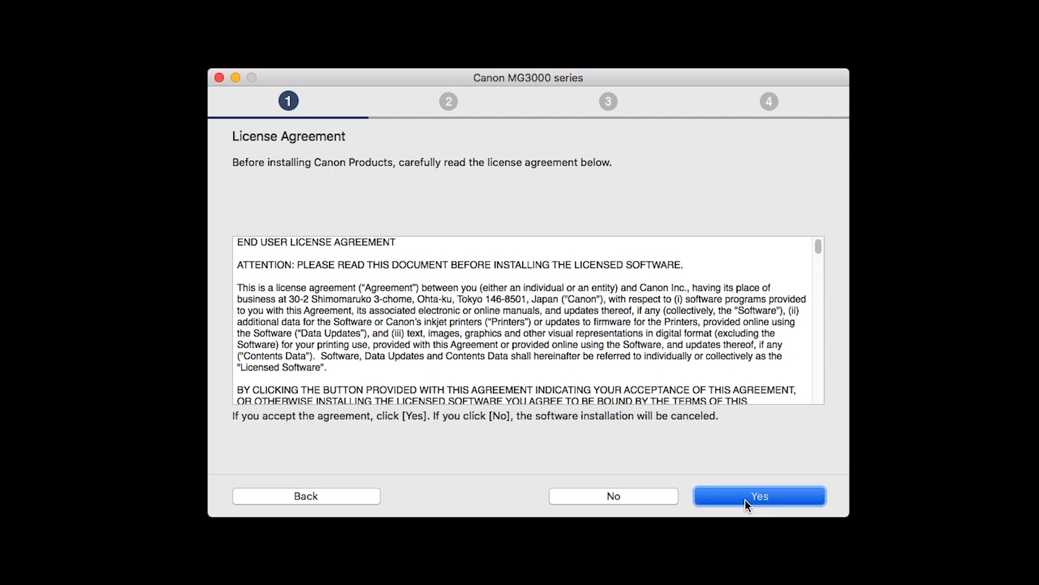
pyautogui.click(758, 496)
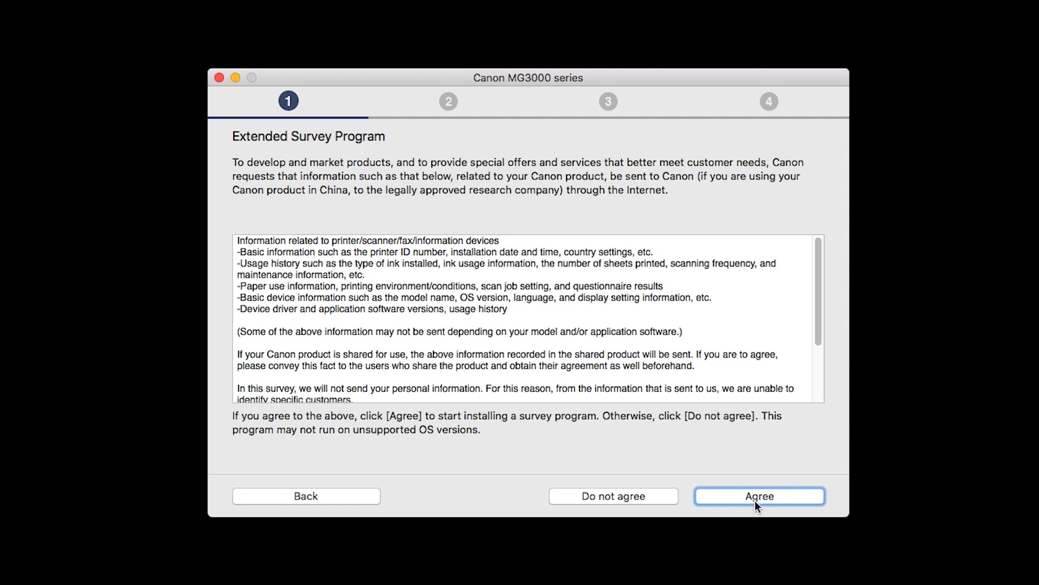
pyautogui.click(759, 496)
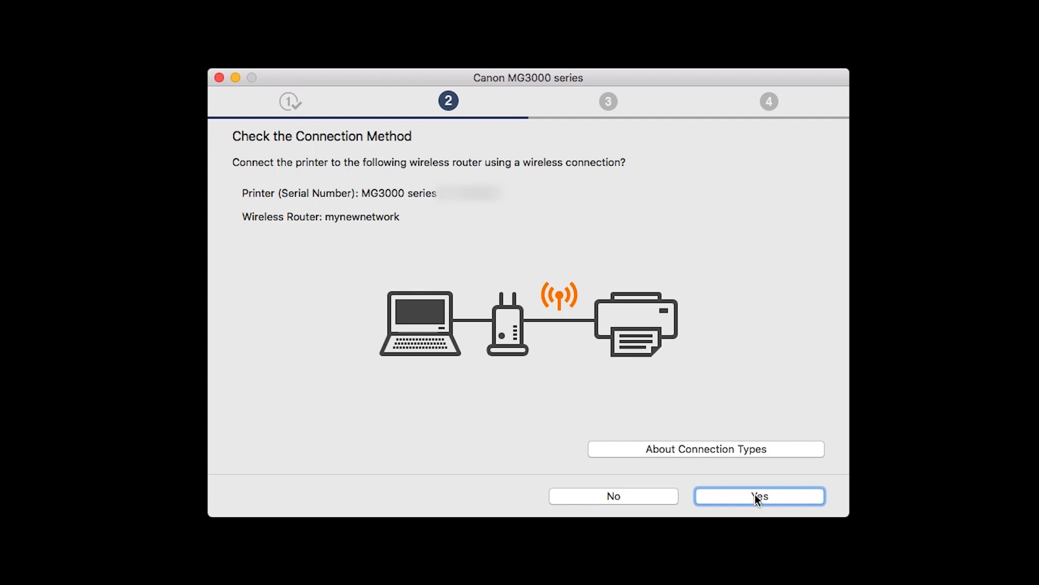
# Step: Connect the printer to mynewnetwork via the wireless router using the saved keychain key
pyautogui.click(759, 496)
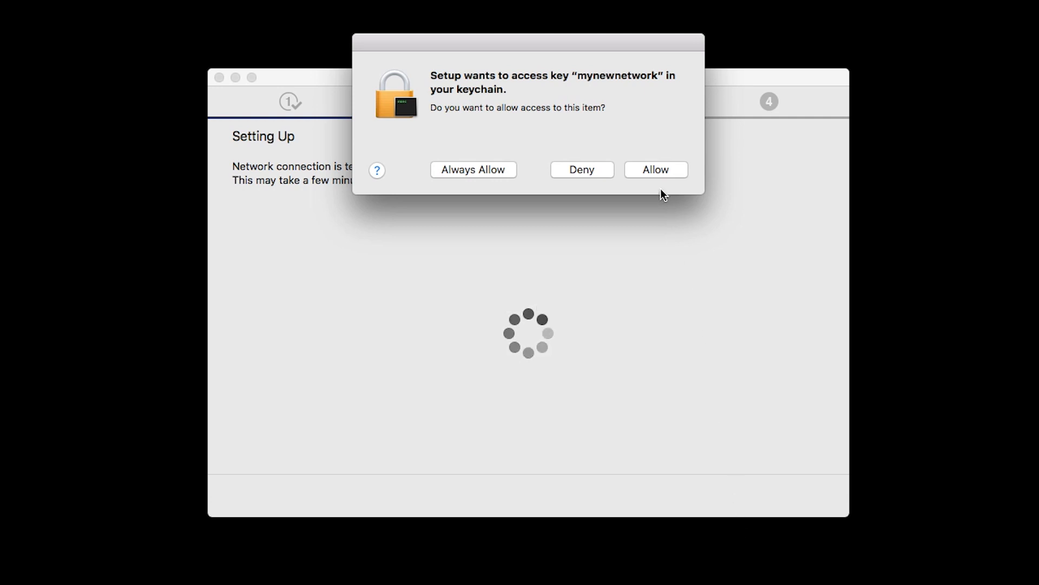
pyautogui.click(655, 169)
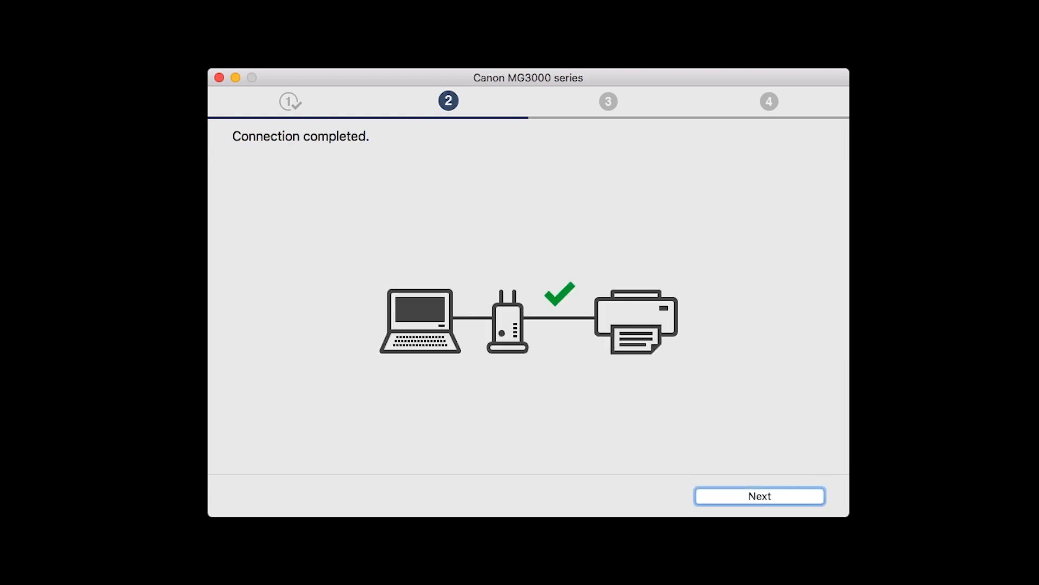
pyautogui.click(759, 496)
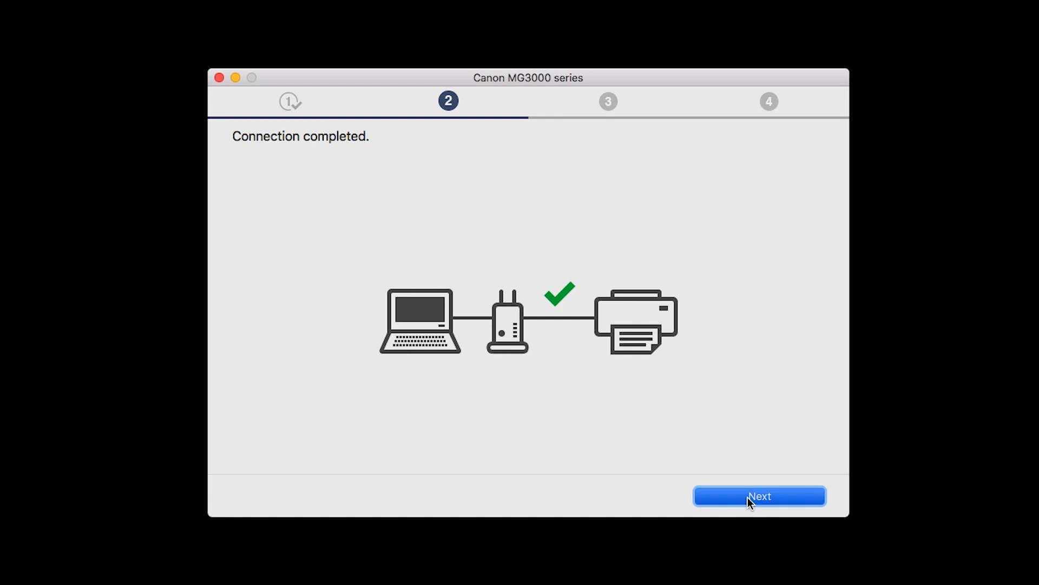
pyautogui.click(759, 496)
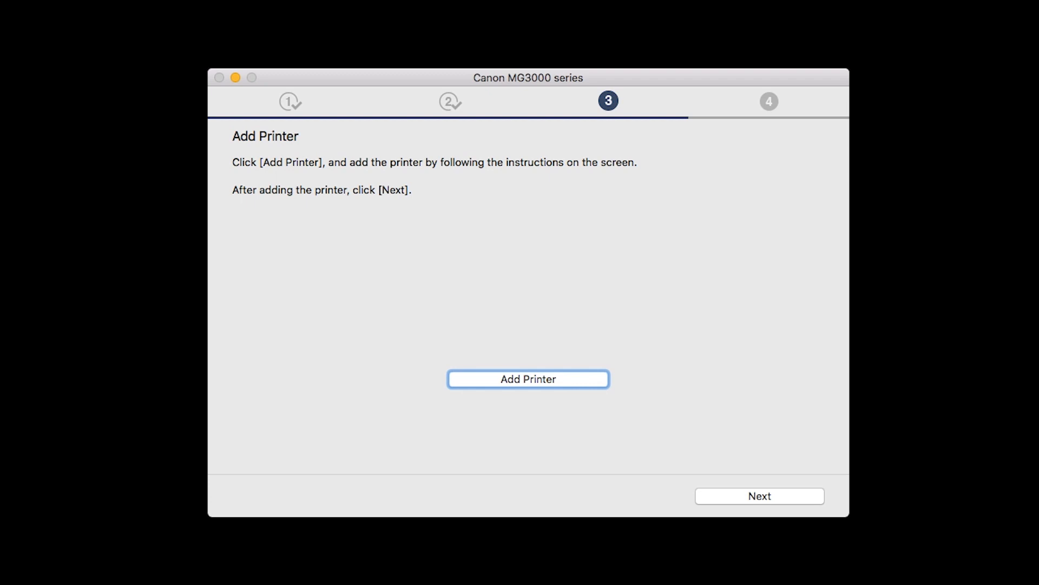
pyautogui.moveTo(696, 554)
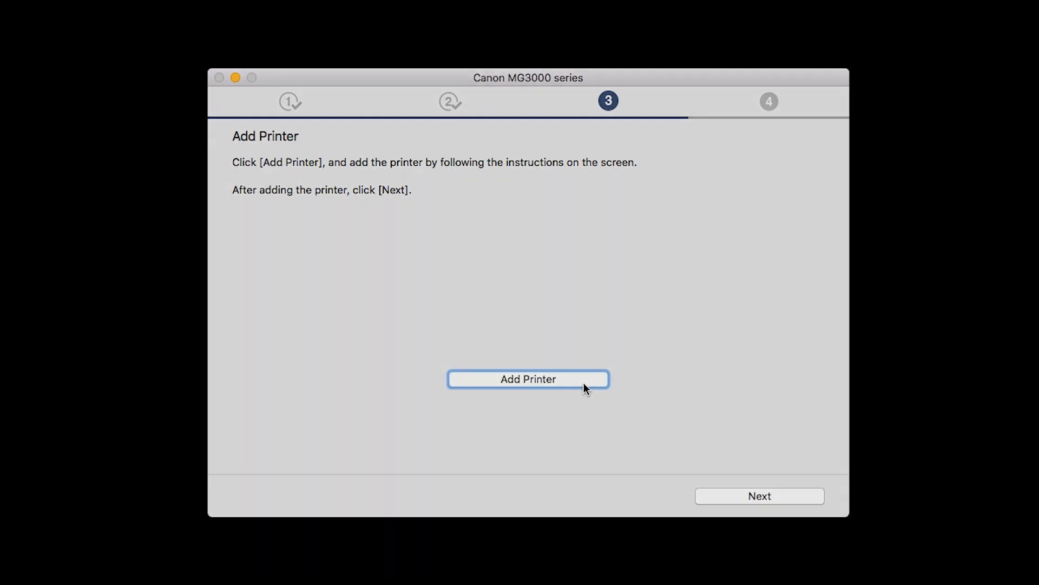
# Step: Add the detected Canon MG3000 series printer to the Mac and finish the step
pyautogui.click(528, 379)
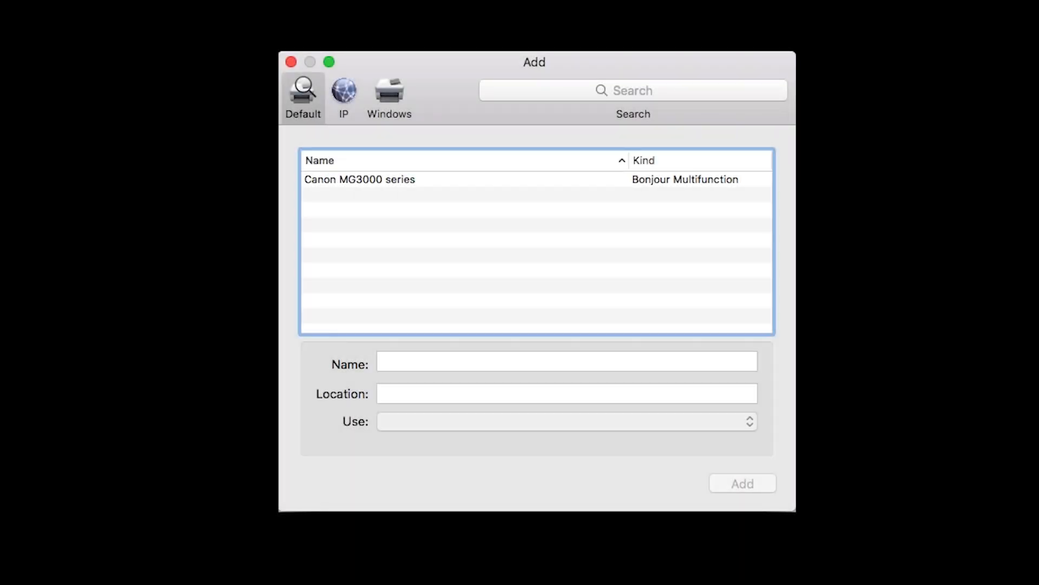
pyautogui.moveTo(434, 190)
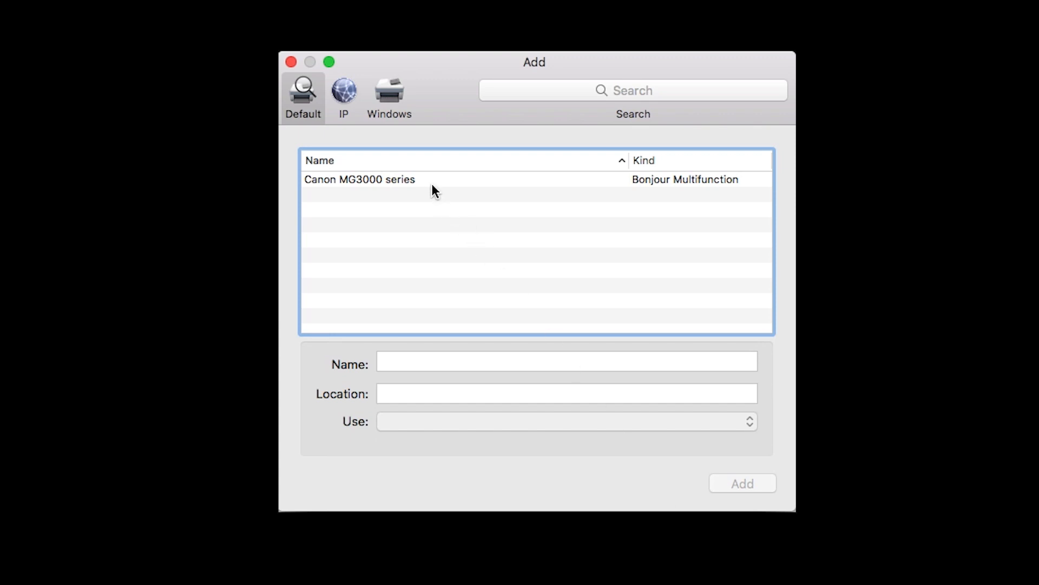
pyautogui.click(359, 178)
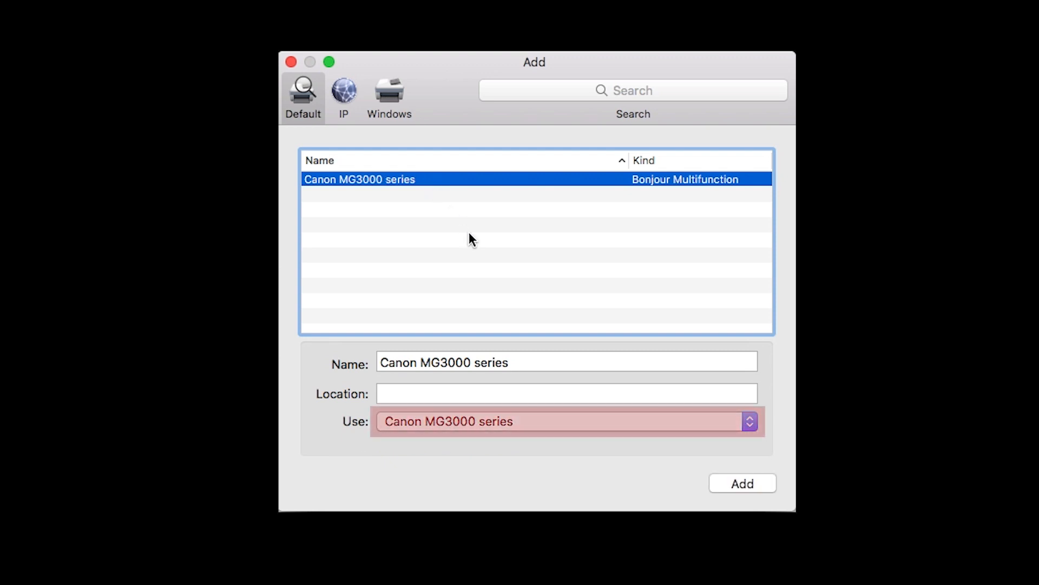
pyautogui.click(742, 483)
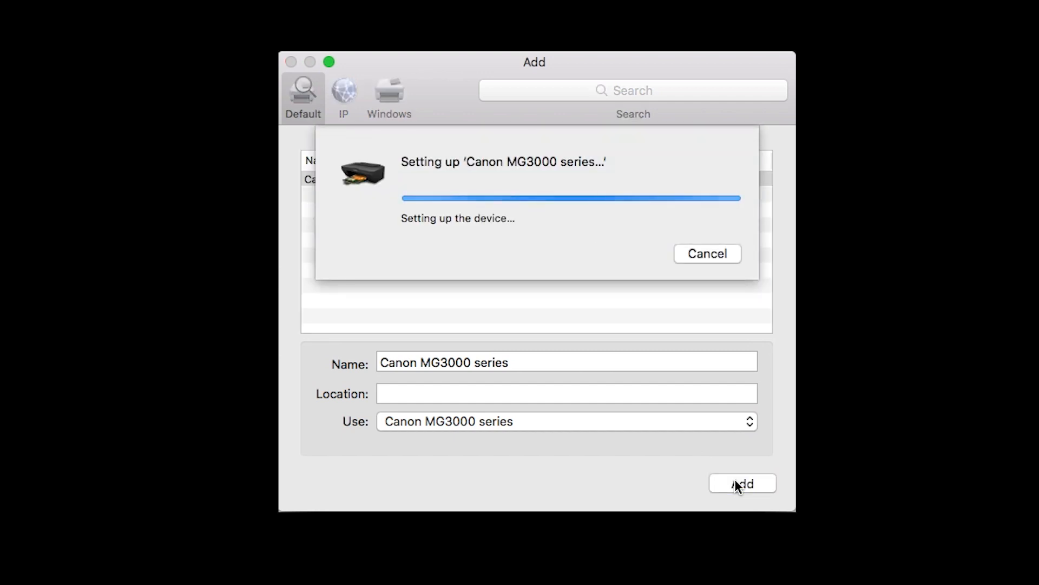
pyautogui.click(742, 483)
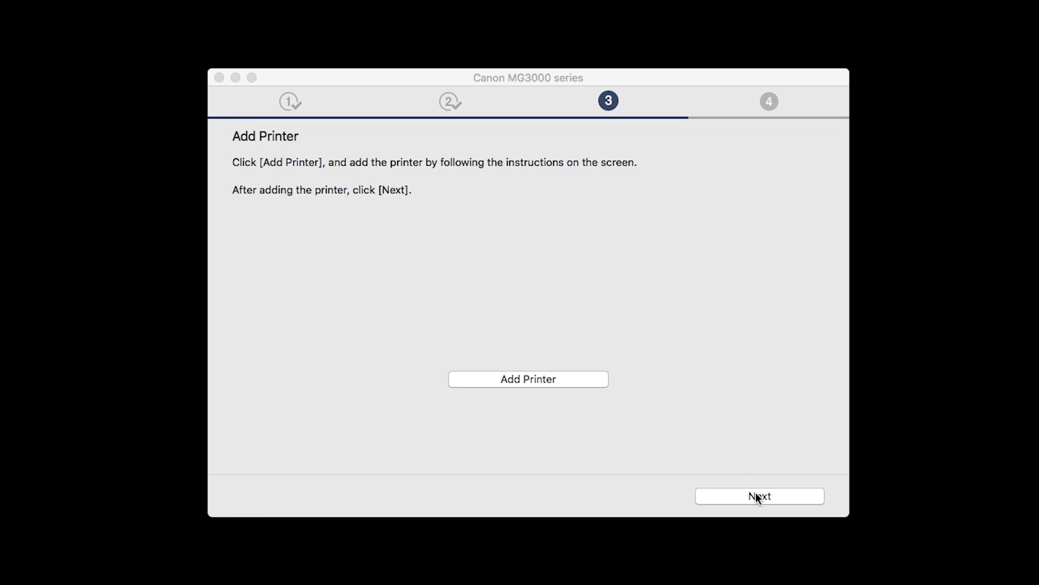
pyautogui.click(759, 496)
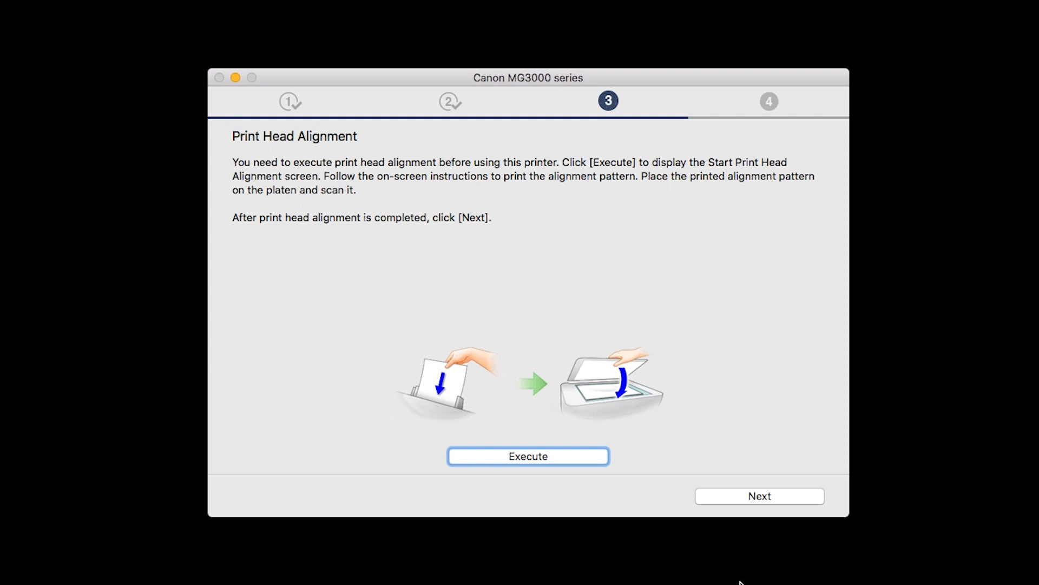
pyautogui.moveTo(586, 462)
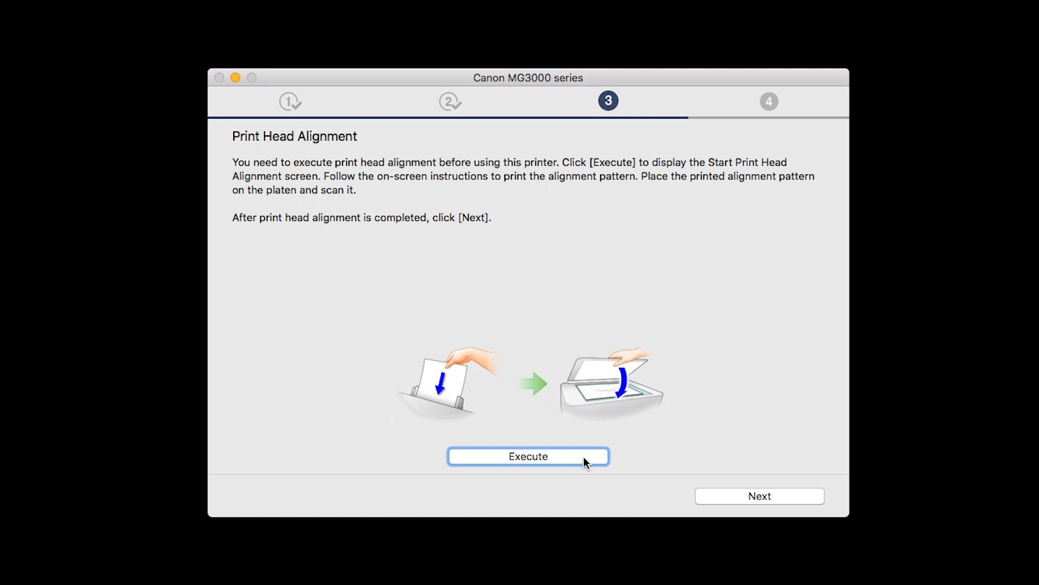
# Step: Execute the print head alignment
pyautogui.click(527, 456)
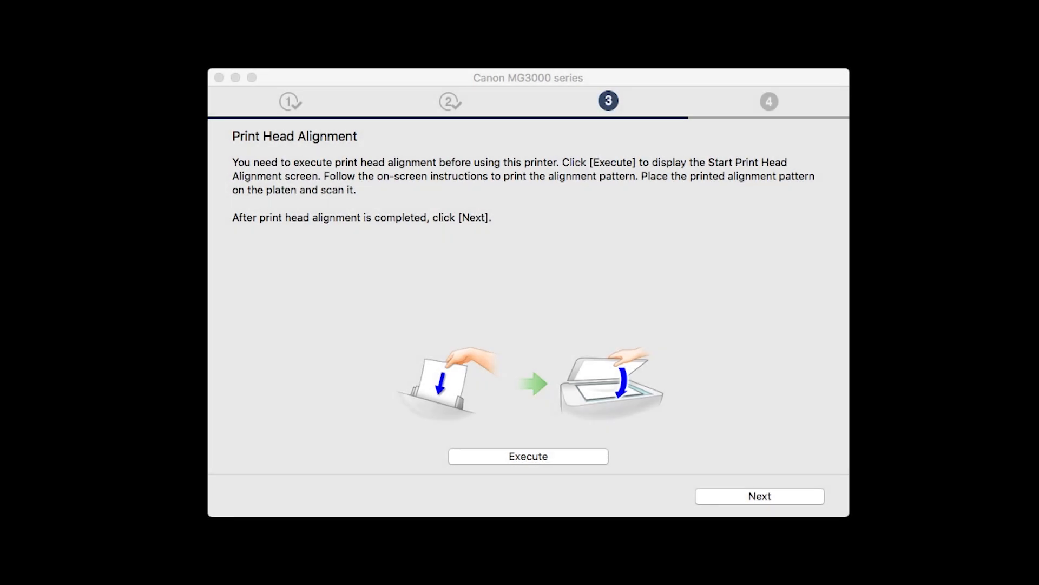
pyautogui.moveTo(749, 513)
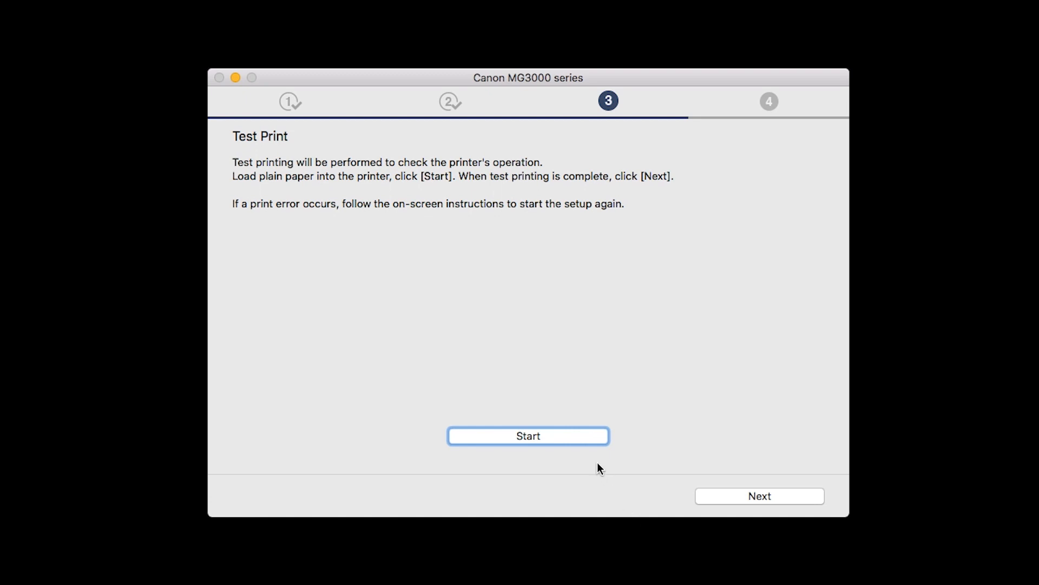
# Step: Run the test print and complete printer setup, reaching the software list
pyautogui.click(528, 435)
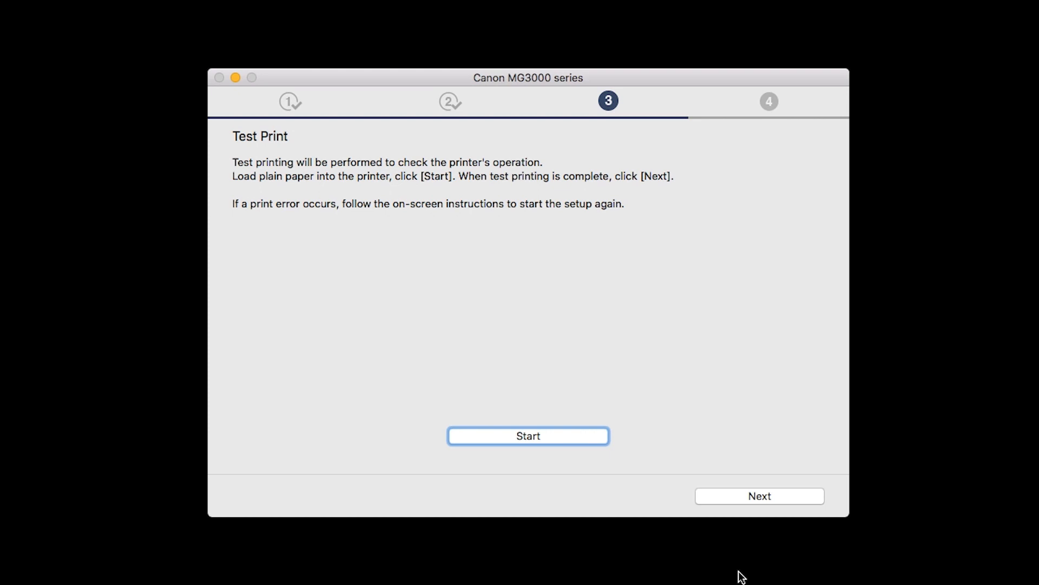
pyautogui.moveTo(743, 583)
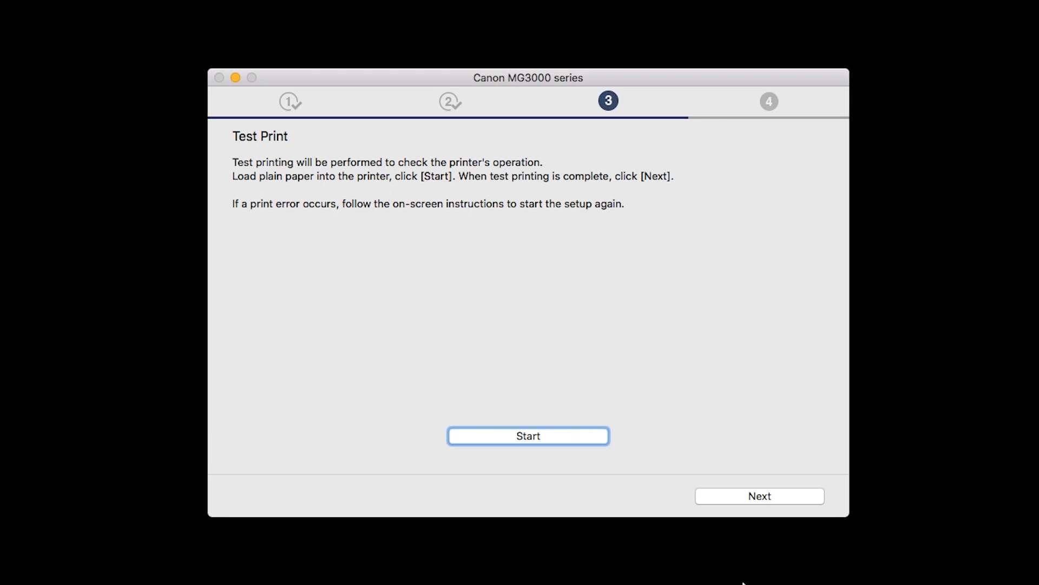
pyautogui.click(529, 436)
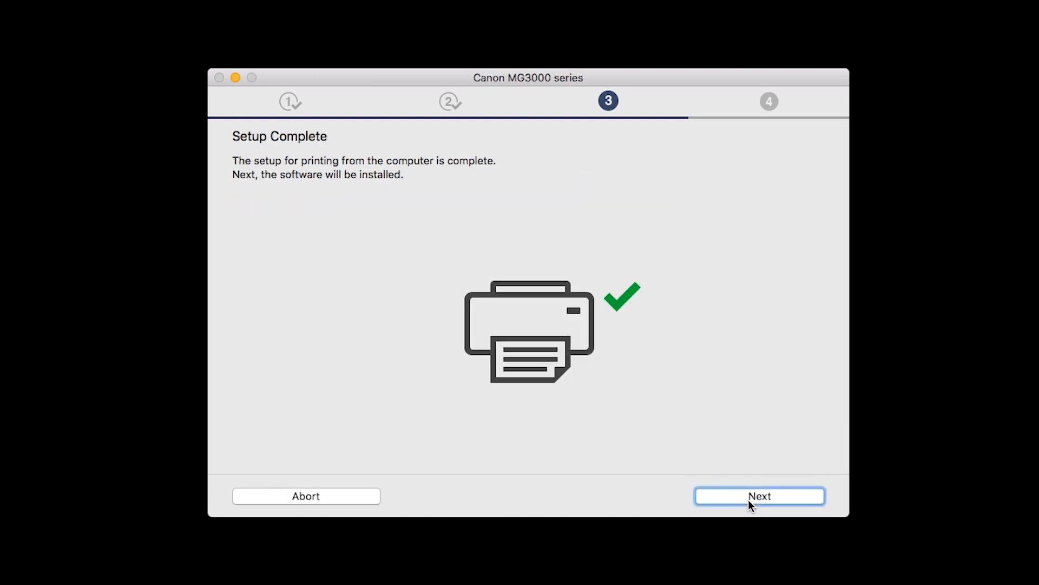
pyautogui.moveTo(740, 583)
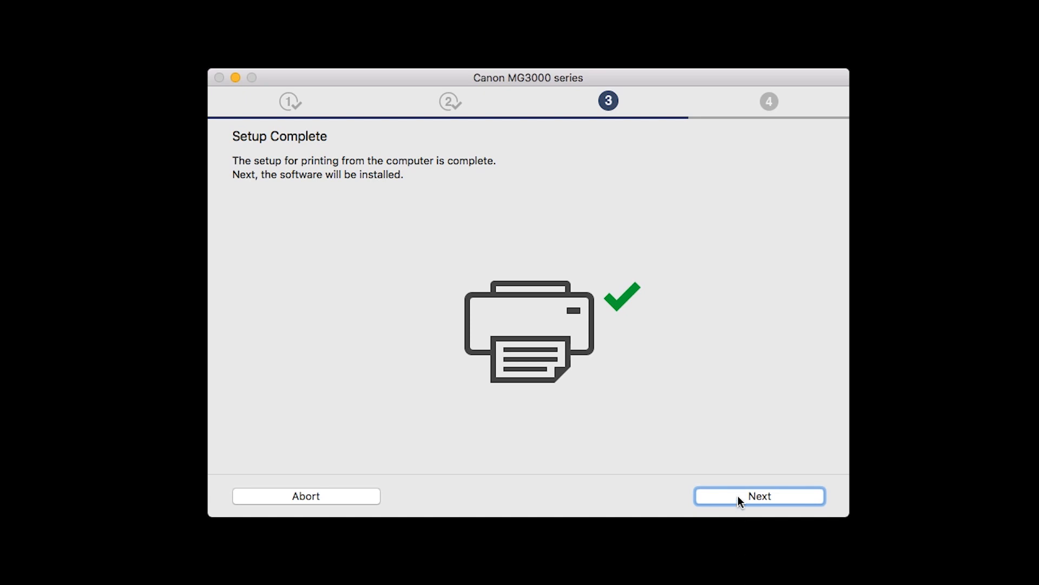
pyautogui.click(759, 496)
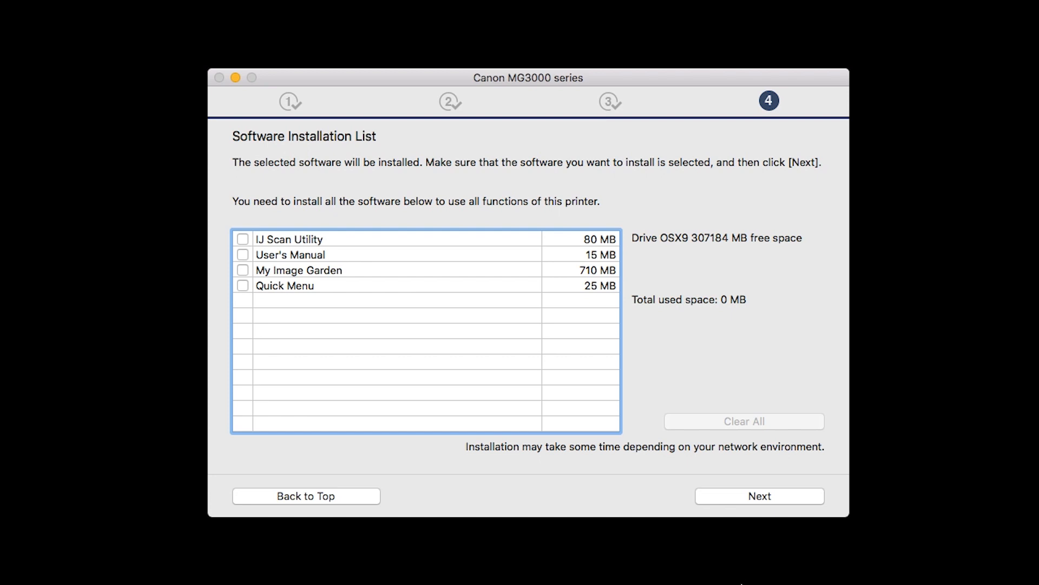
pyautogui.moveTo(529, 450)
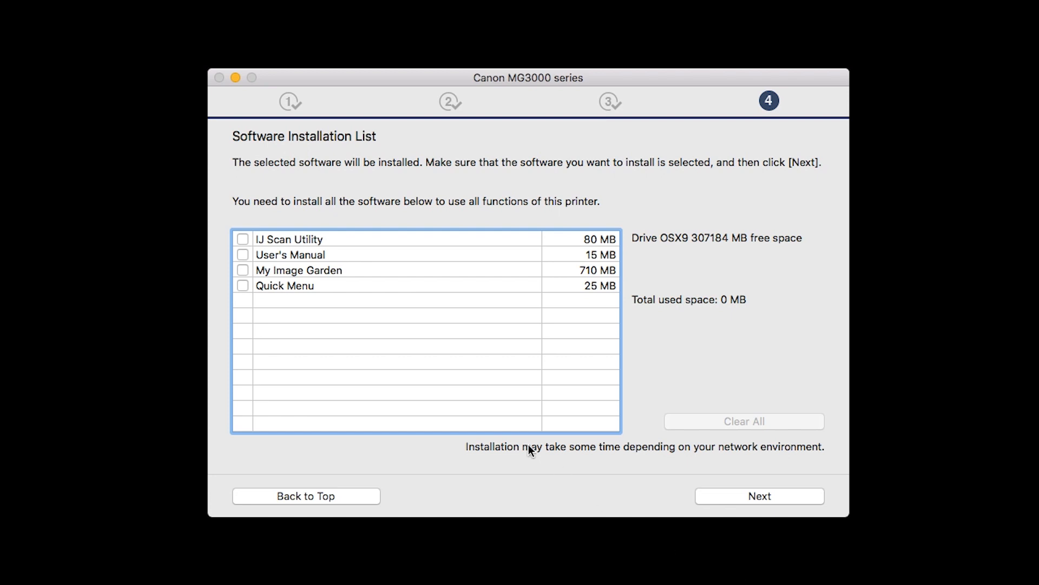
# Step: Mark IJ Scan Utility for installation and install it
pyautogui.click(243, 238)
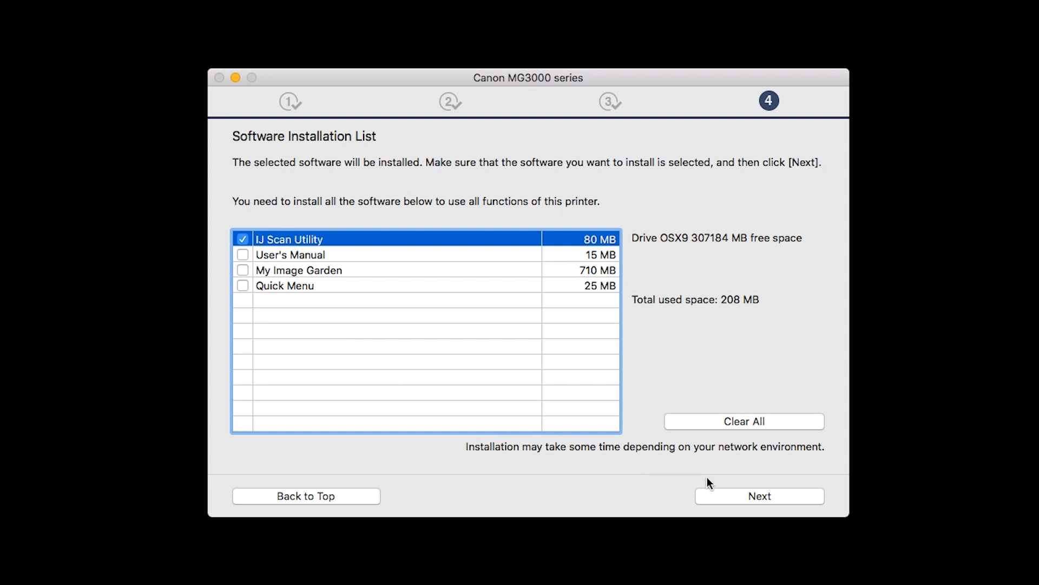
pyautogui.click(760, 496)
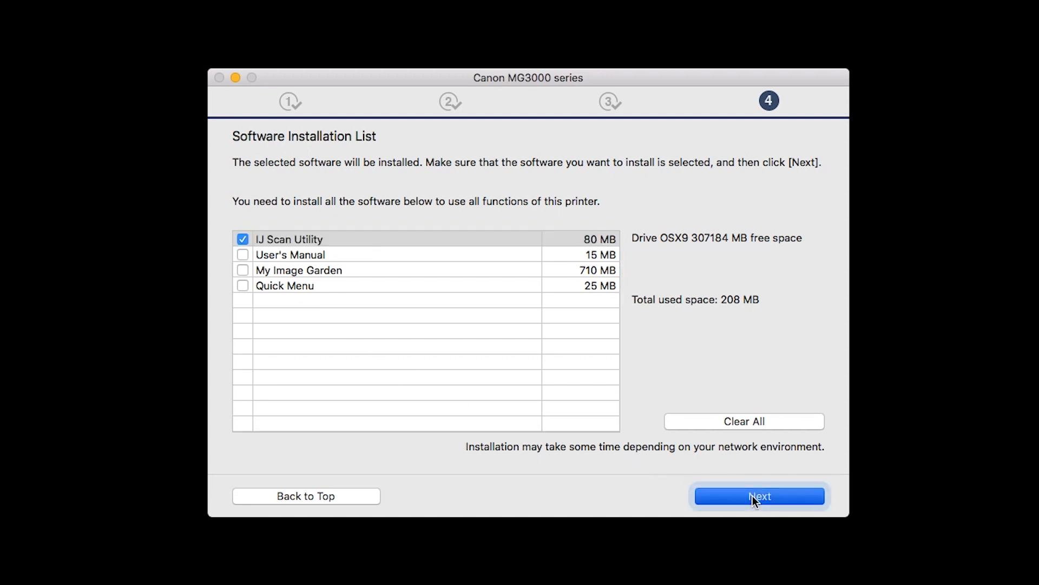
pyautogui.click(758, 495)
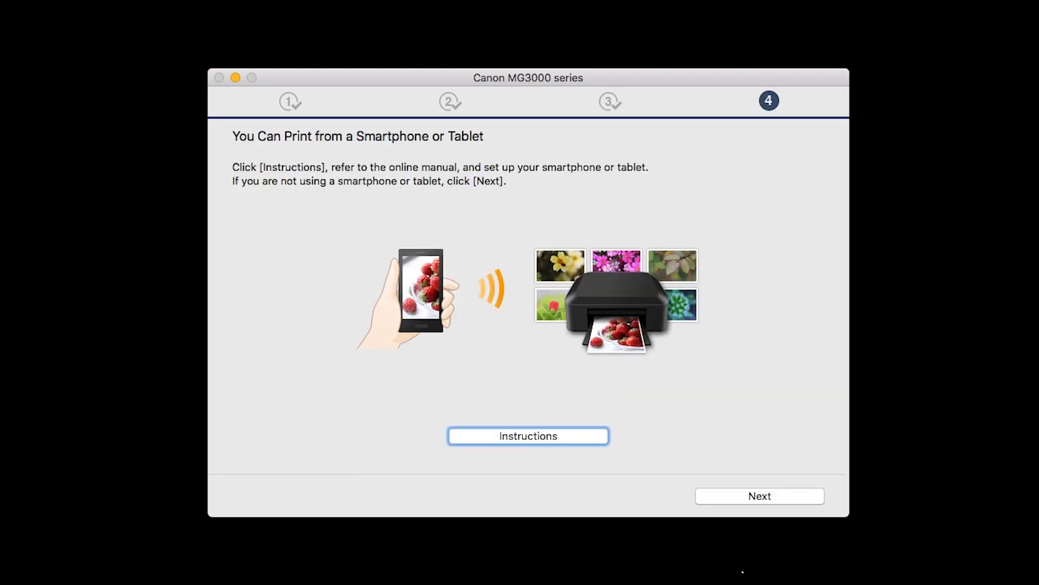
# Step: Skip smartphone setup and user registration to complete the installation
pyautogui.click(759, 496)
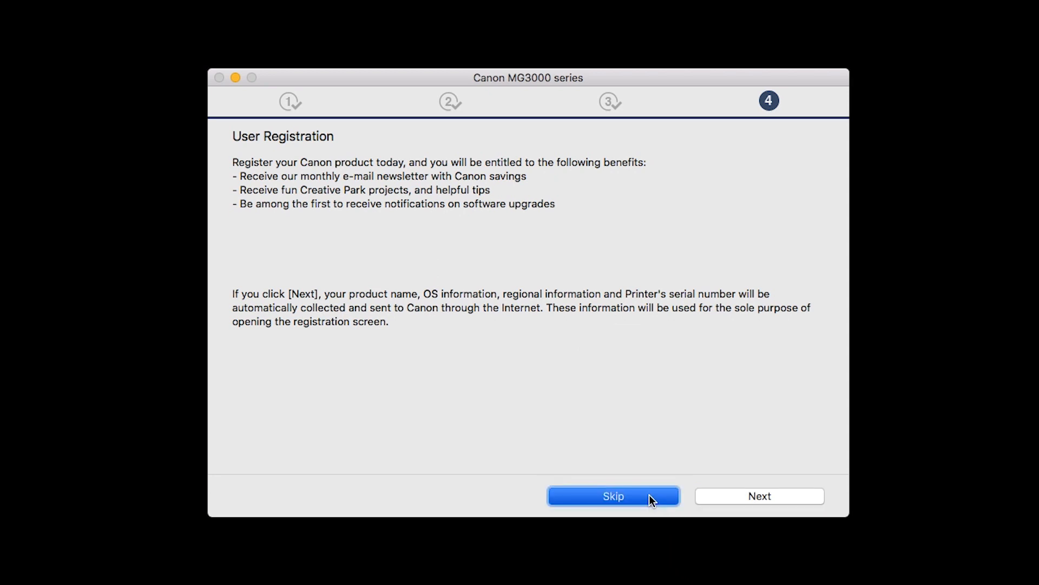
pyautogui.click(612, 496)
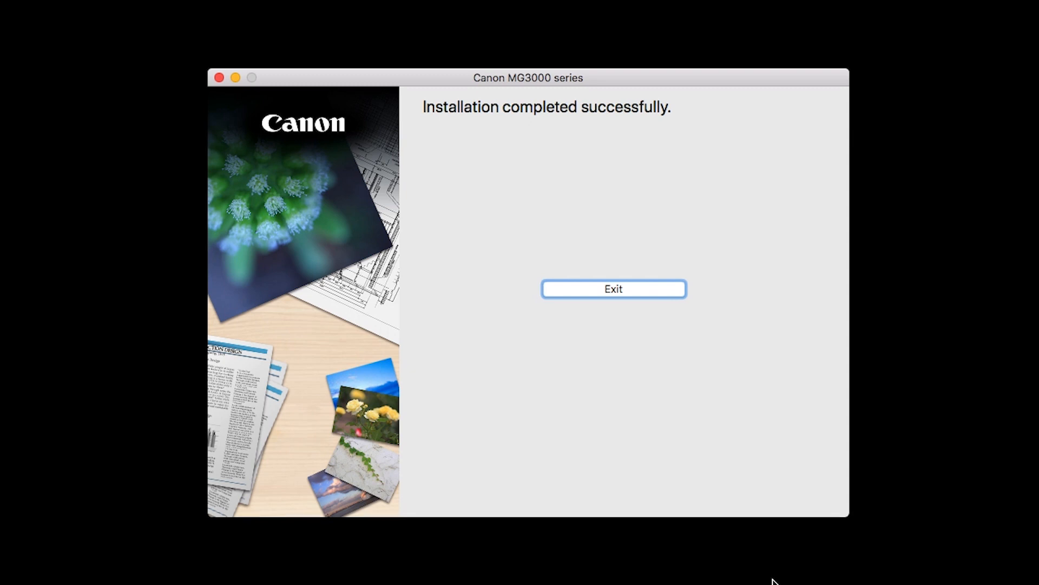
pyautogui.moveTo(666, 296)
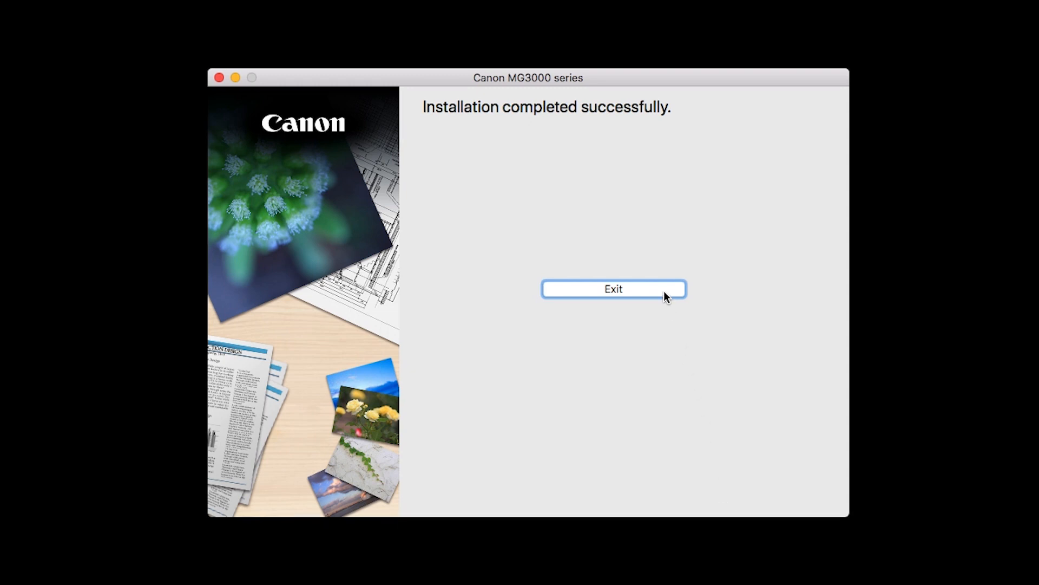